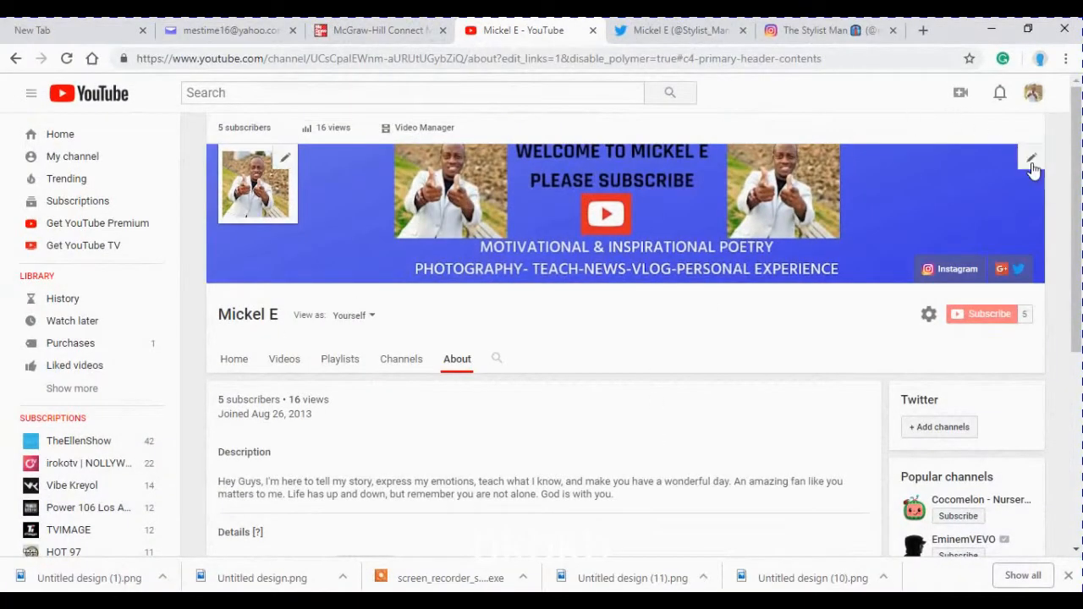
Step: Go to My channel from the avatar menu and enter Customize Channel
scroll("down", 3)
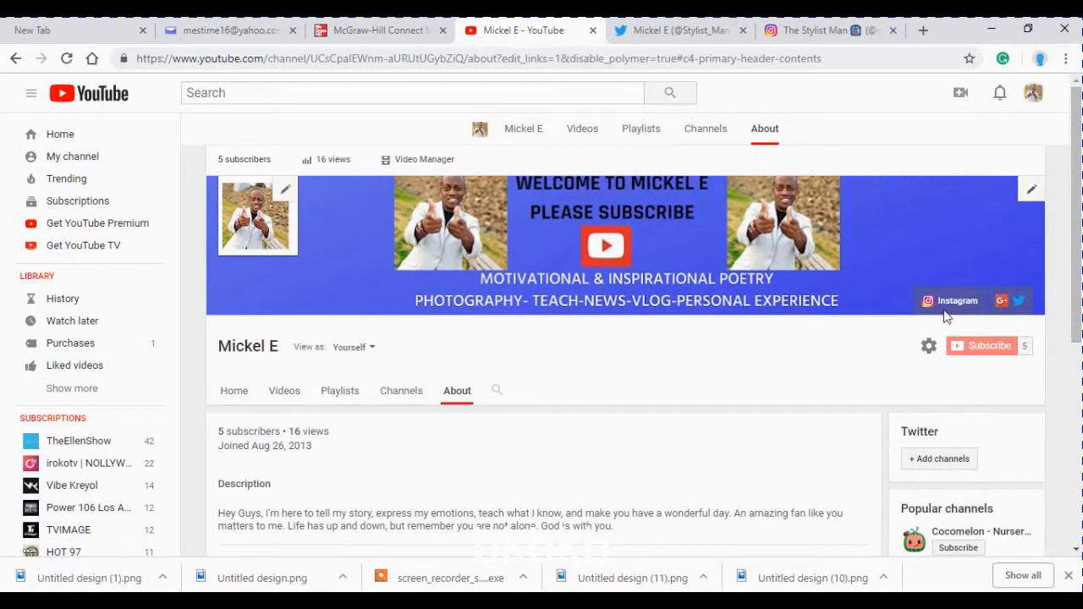
mouse_move(1020, 300)
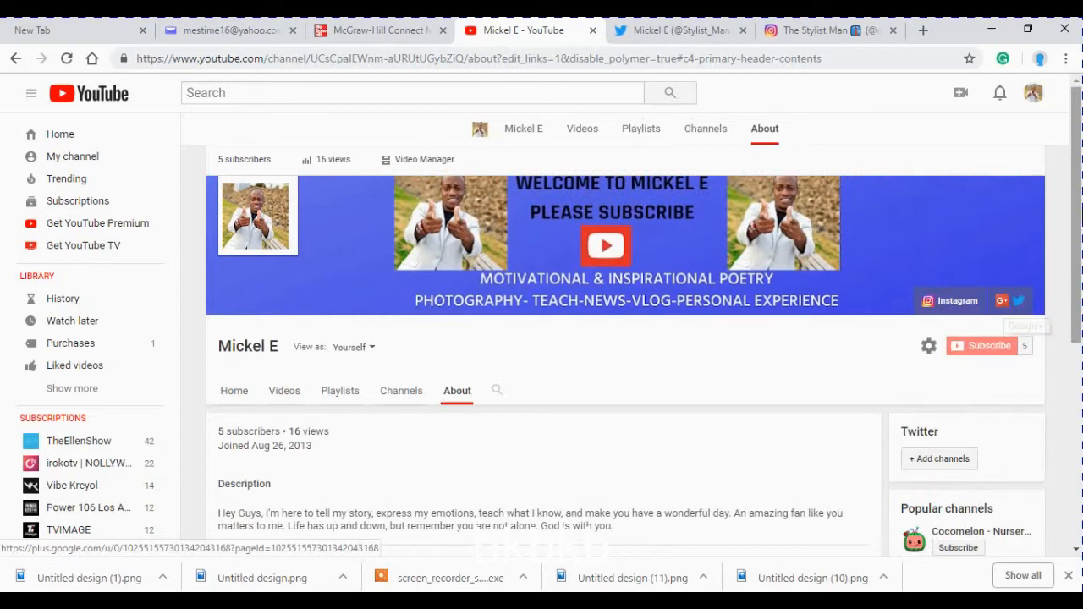
scroll("down", 3)
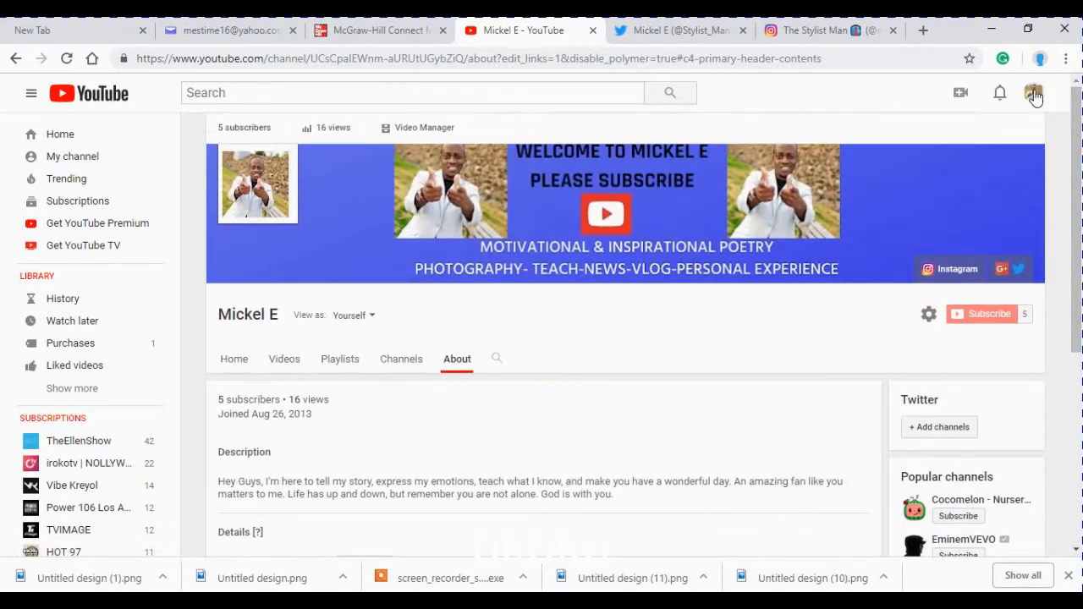
left_click(1033, 93)
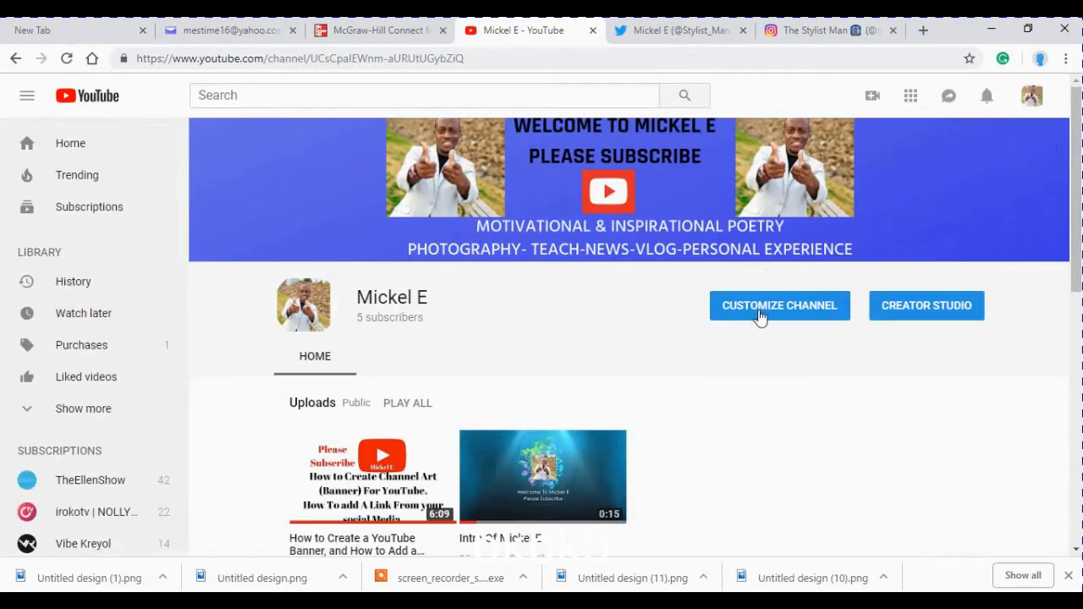
left_click(778, 305)
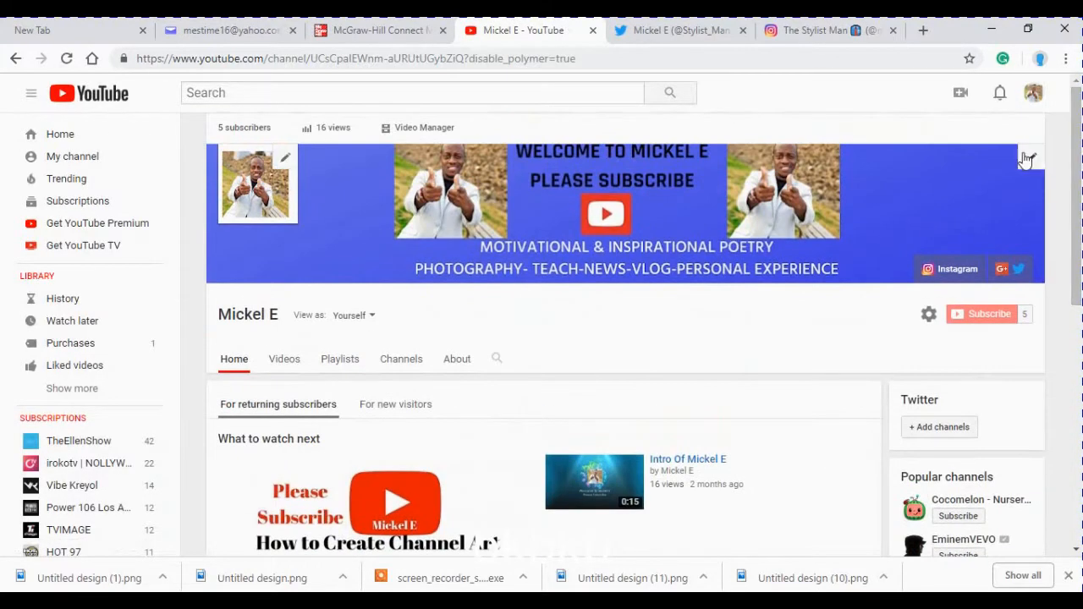
Step: Choose Edit links from the banner pencil to reach the About page Links section
left_click(1031, 158)
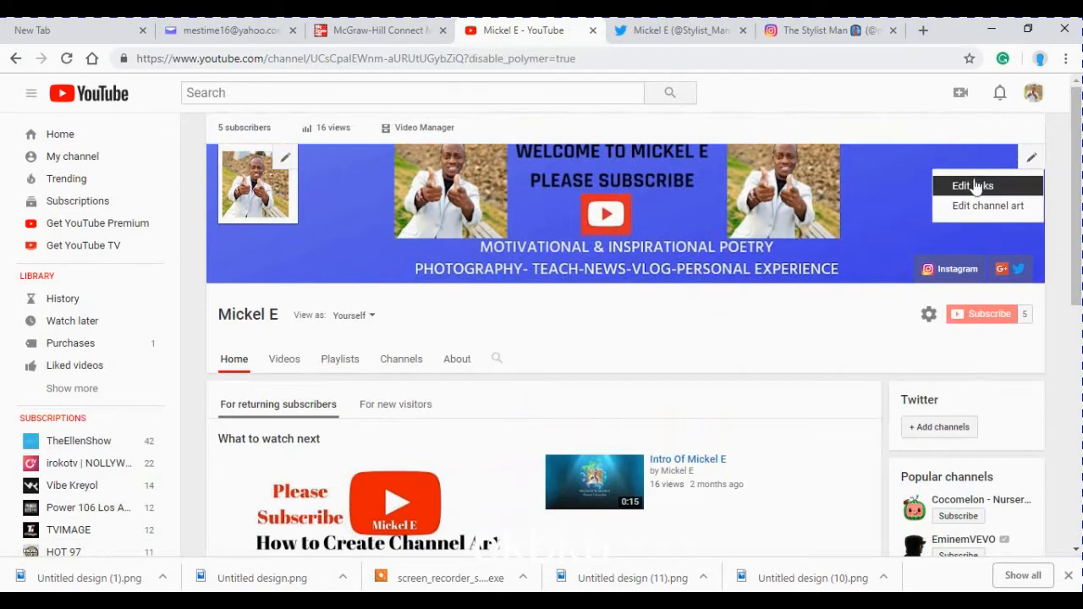
left_click(973, 186)
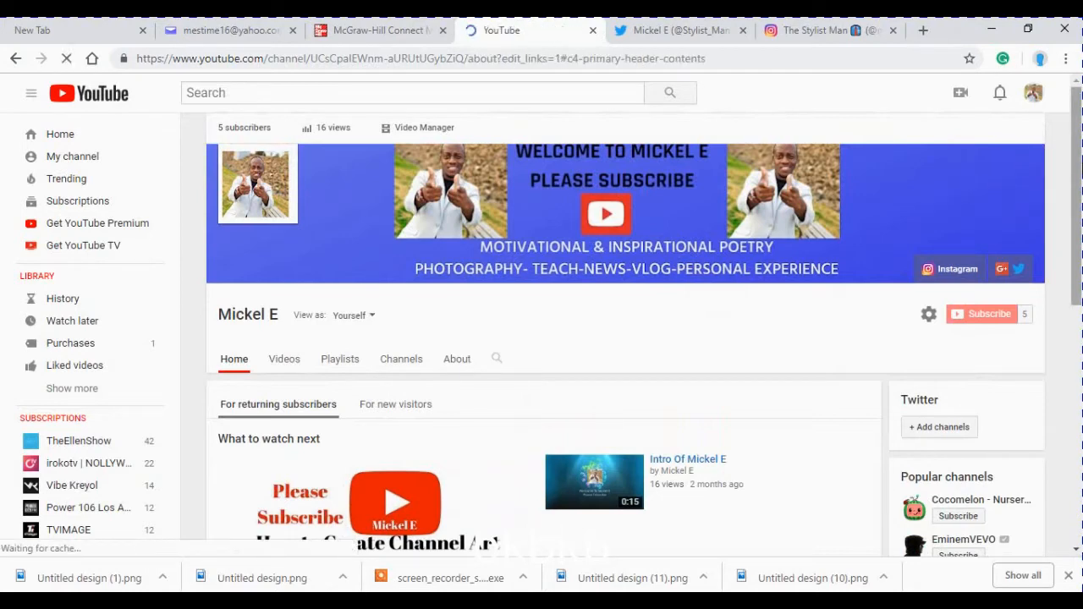
left_click(457, 358)
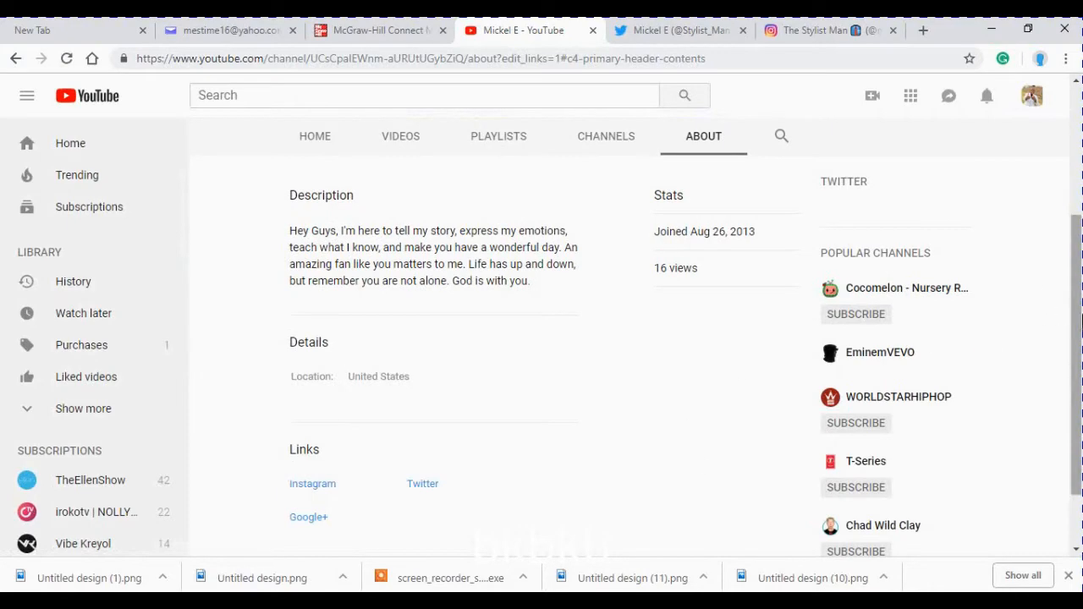
scroll("down", 3)
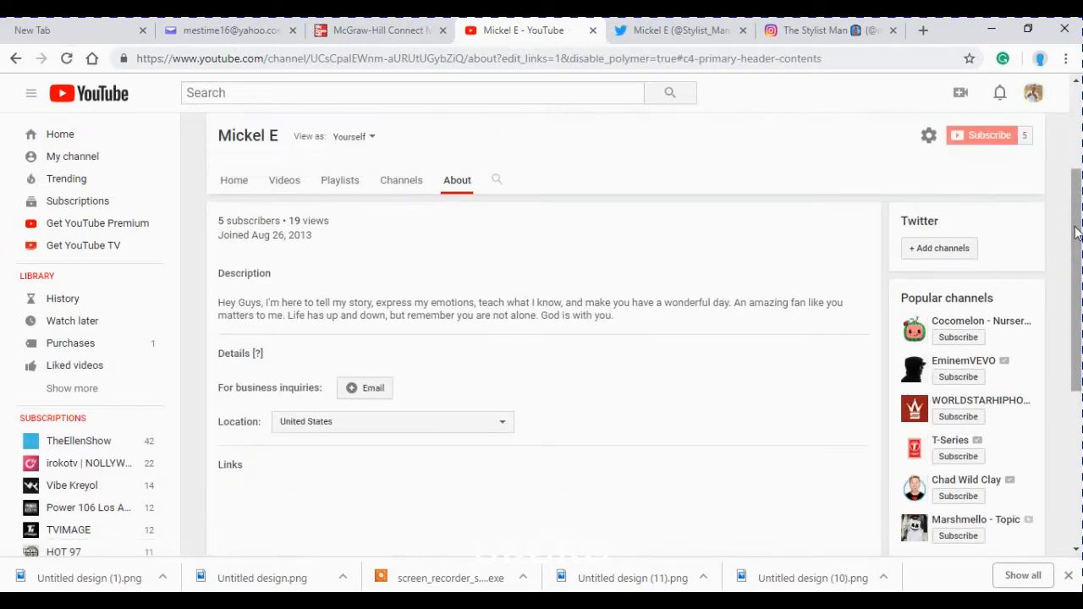
Step: Close the links editor, then reopen the channel links for editing
scroll("down", 3)
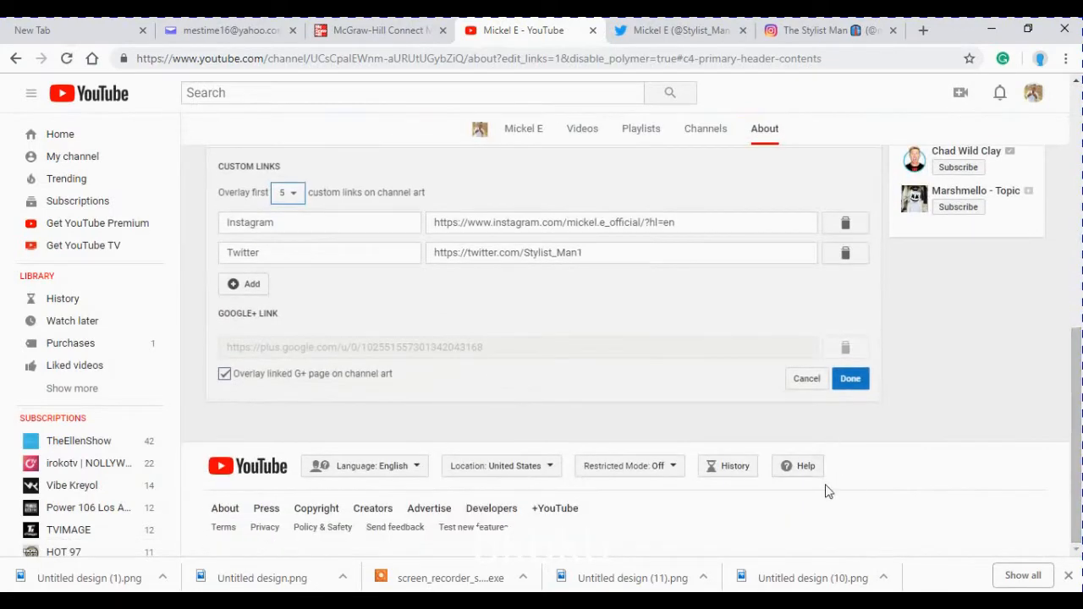
left_click(850, 378)
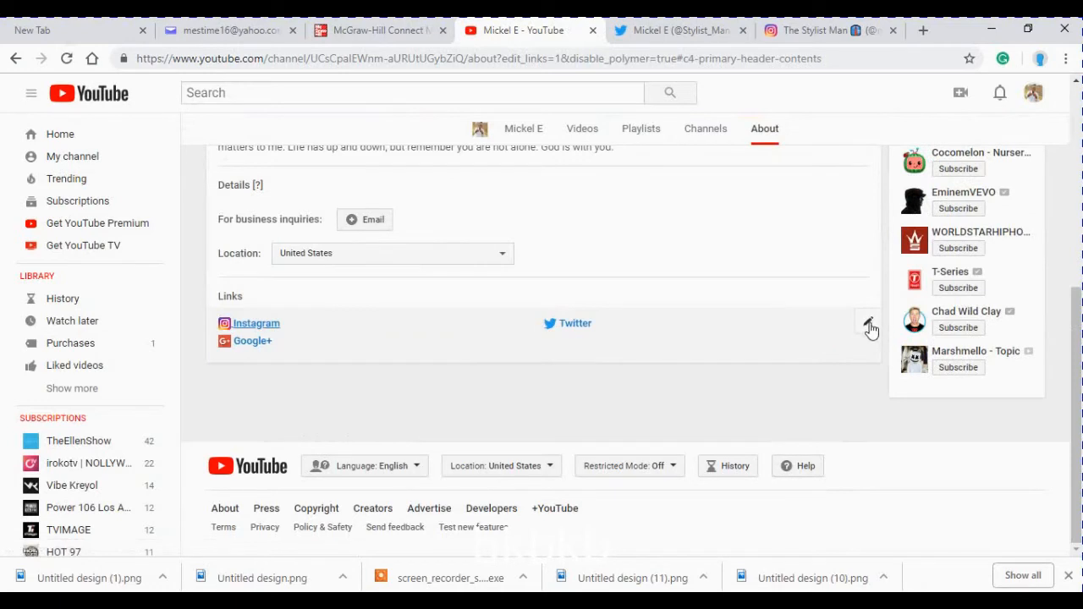
left_click(870, 324)
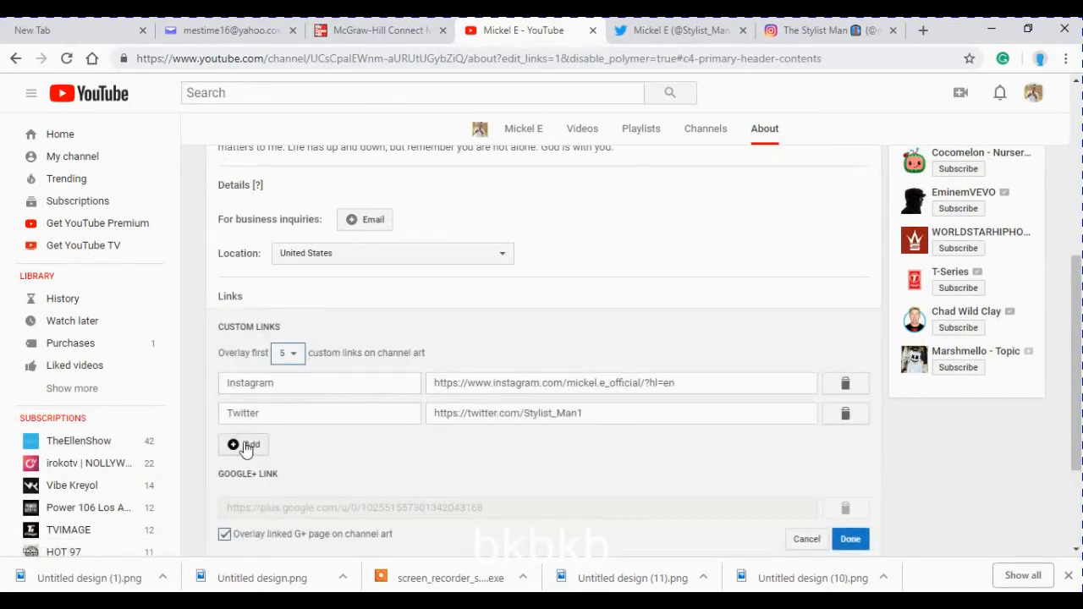
Step: Add another custom link row, keep 'Overlay first 5', and save with Done
left_click(244, 445)
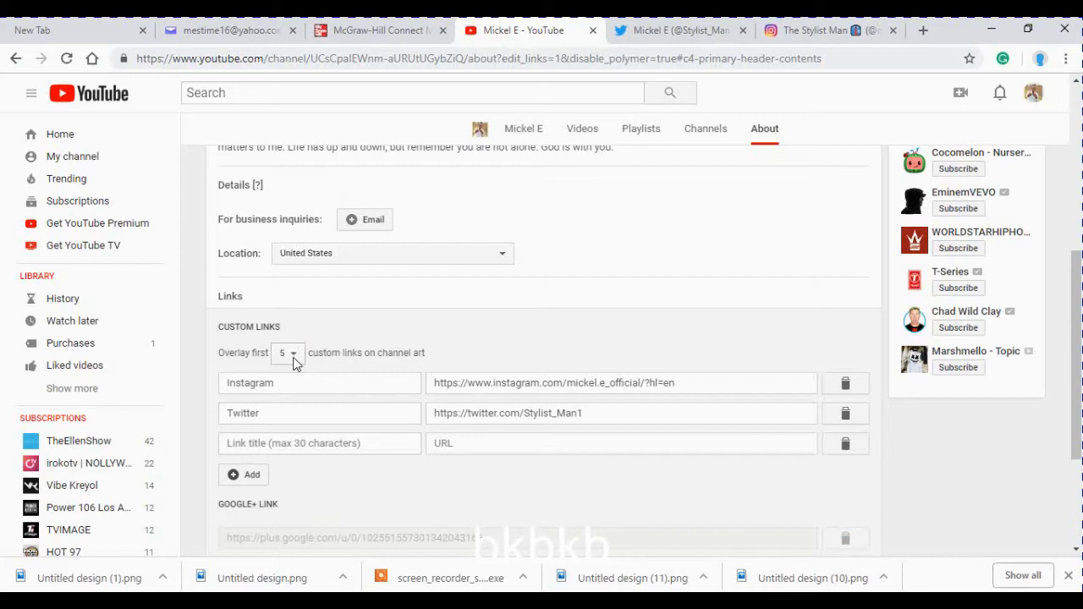
mouse_move(415, 480)
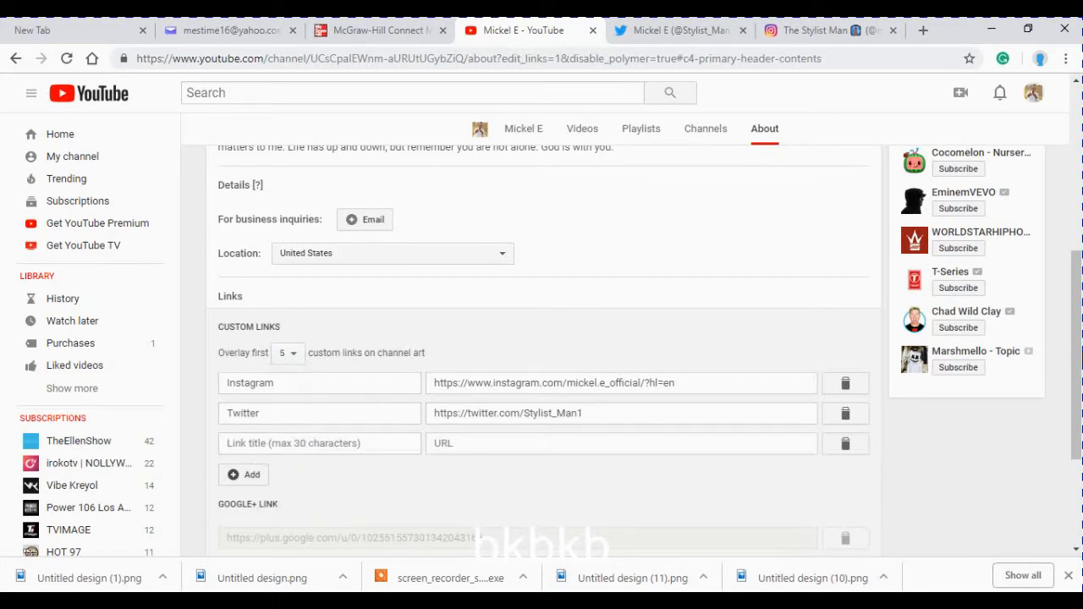
scroll("down", 3)
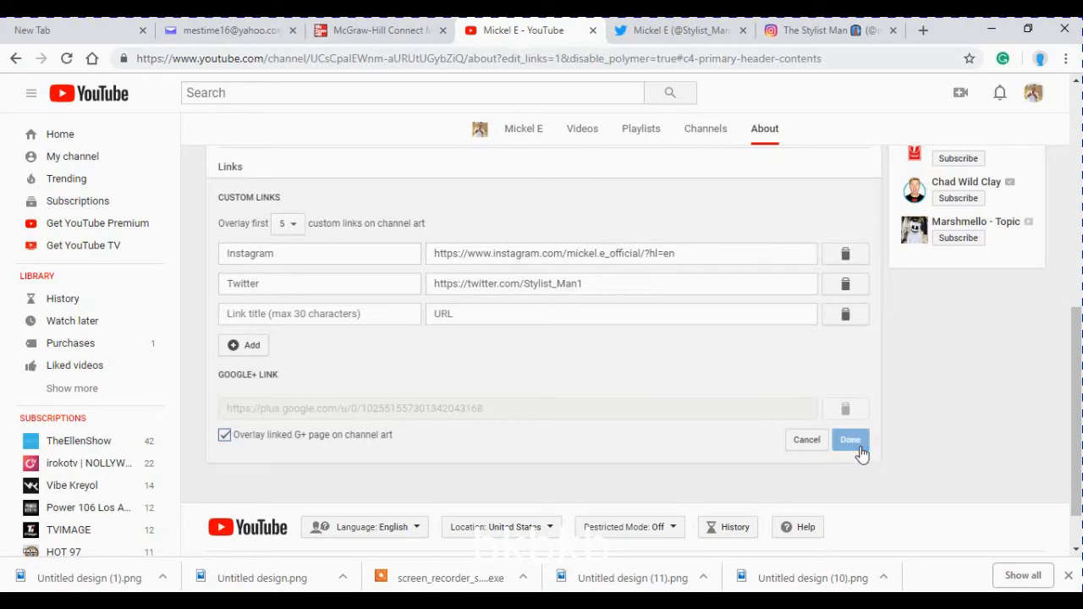
left_click(851, 439)
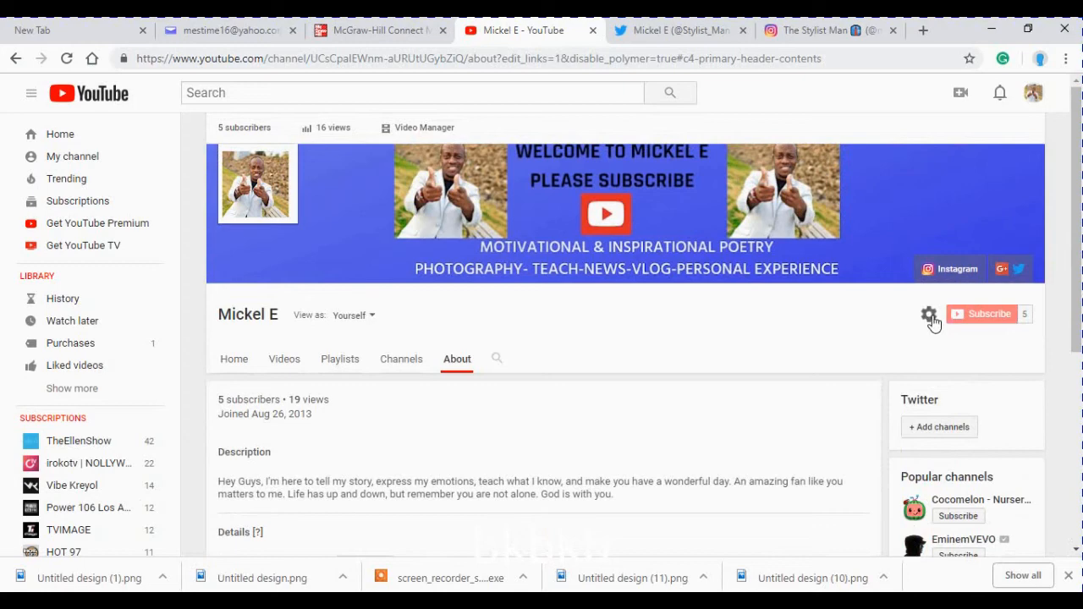
Step: Open Channel settings from the gear icon beside Subscribe
left_click(929, 314)
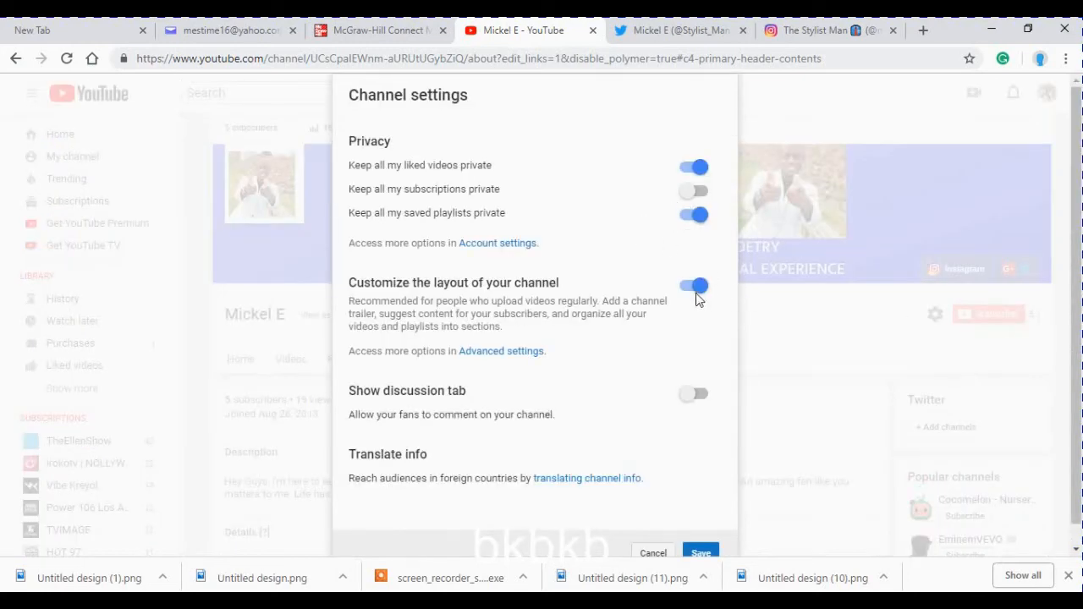
mouse_move(695, 298)
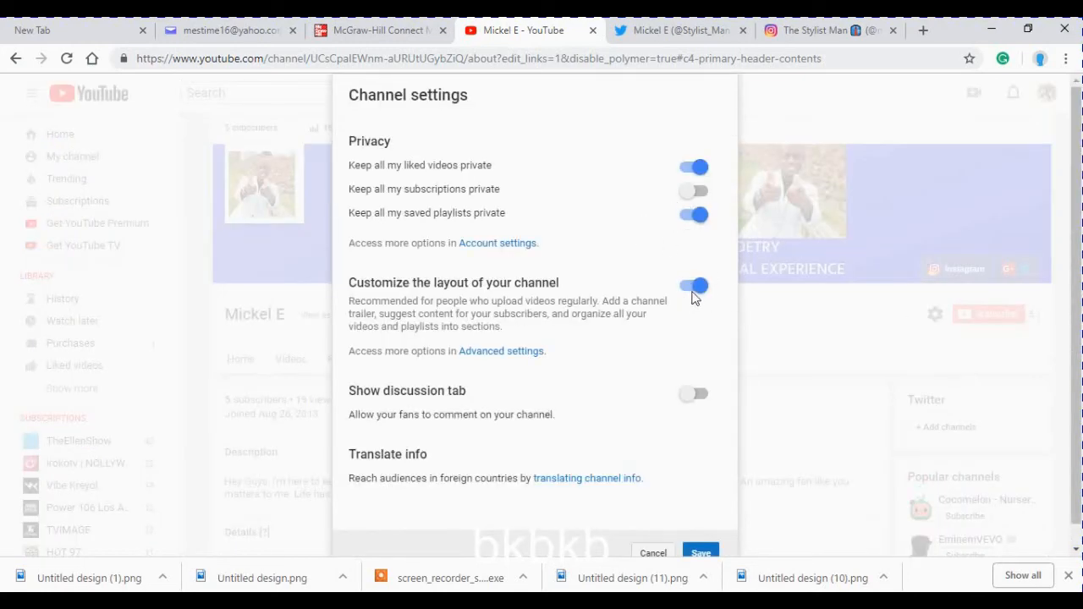
mouse_move(702, 311)
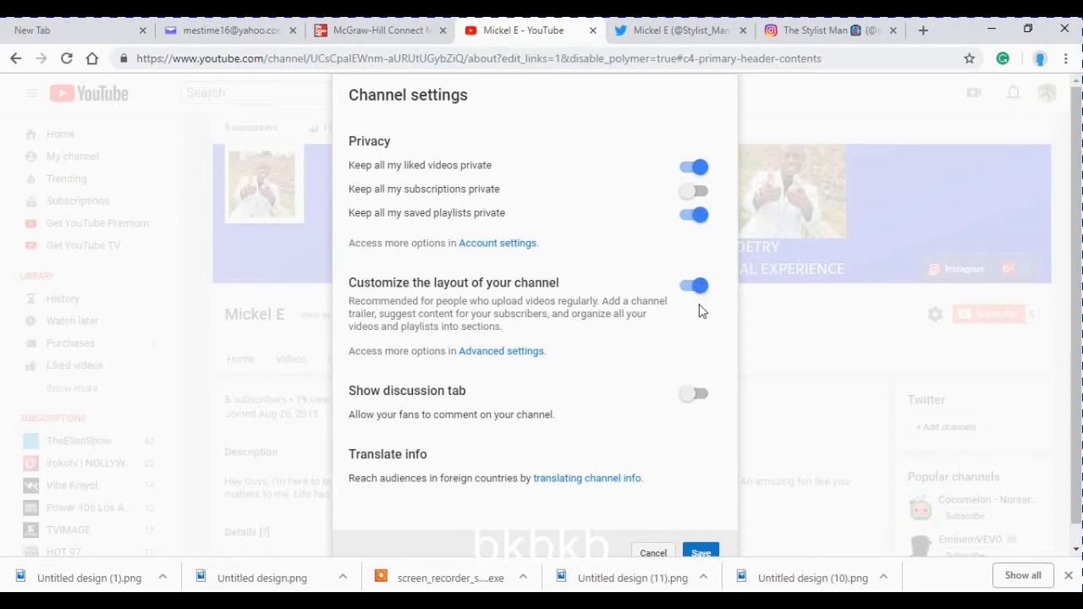
mouse_move(702, 300)
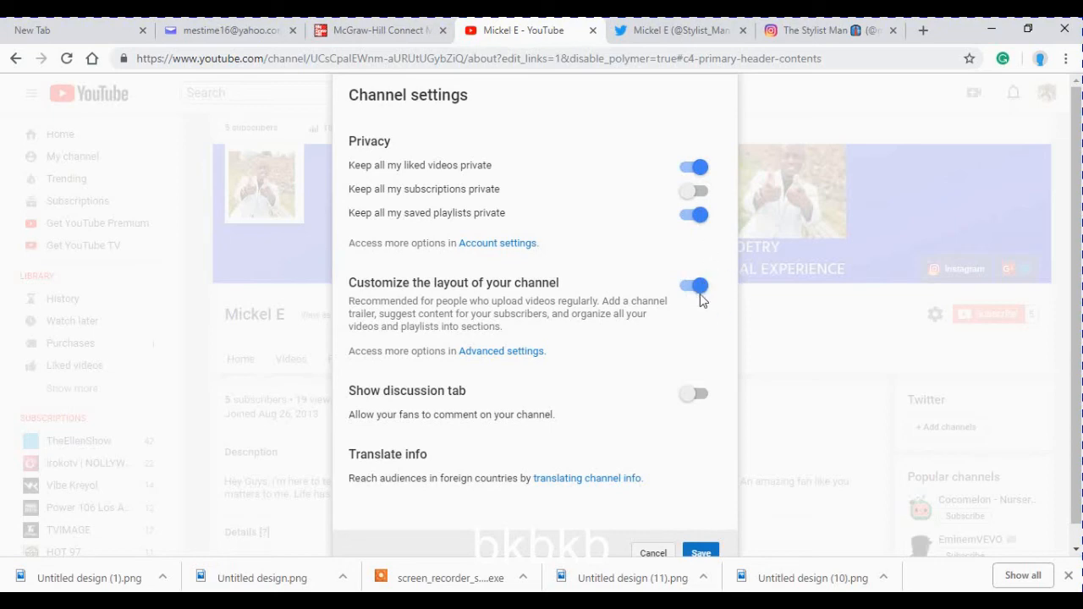